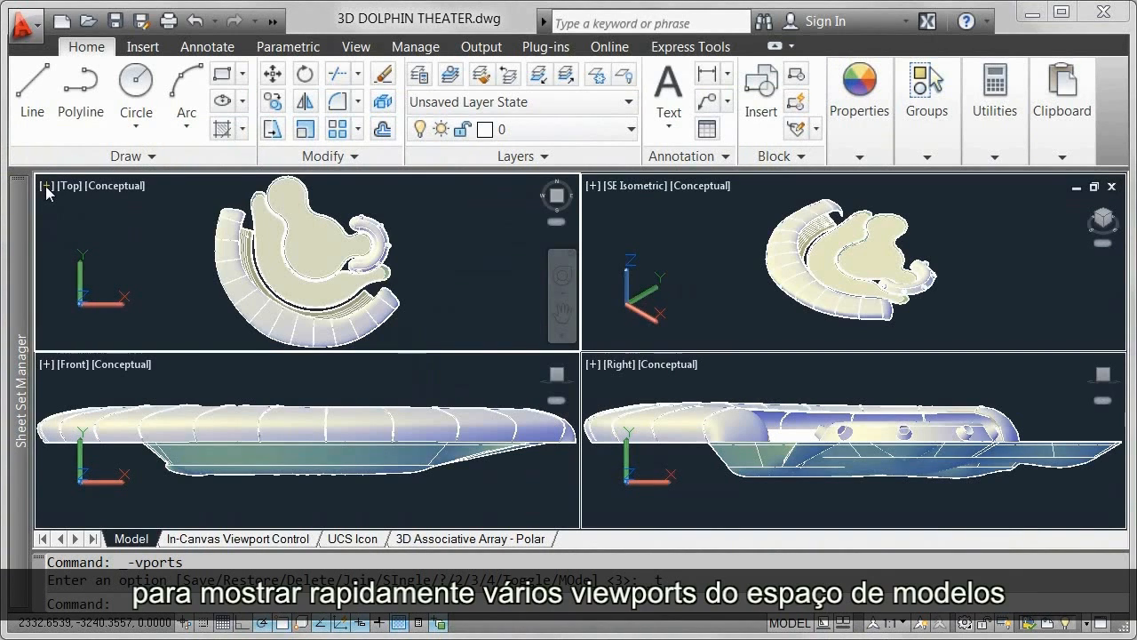
mouse_move(637, 285)
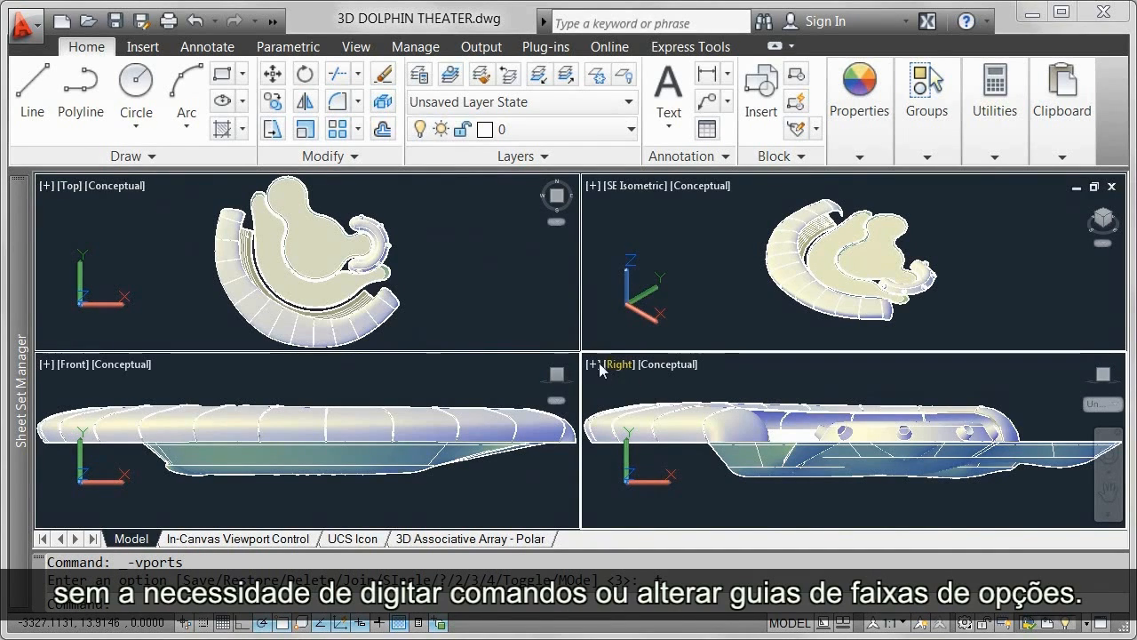
Show the viewport-control menu of the Right viewport on the dolphin theater model
click(594, 364)
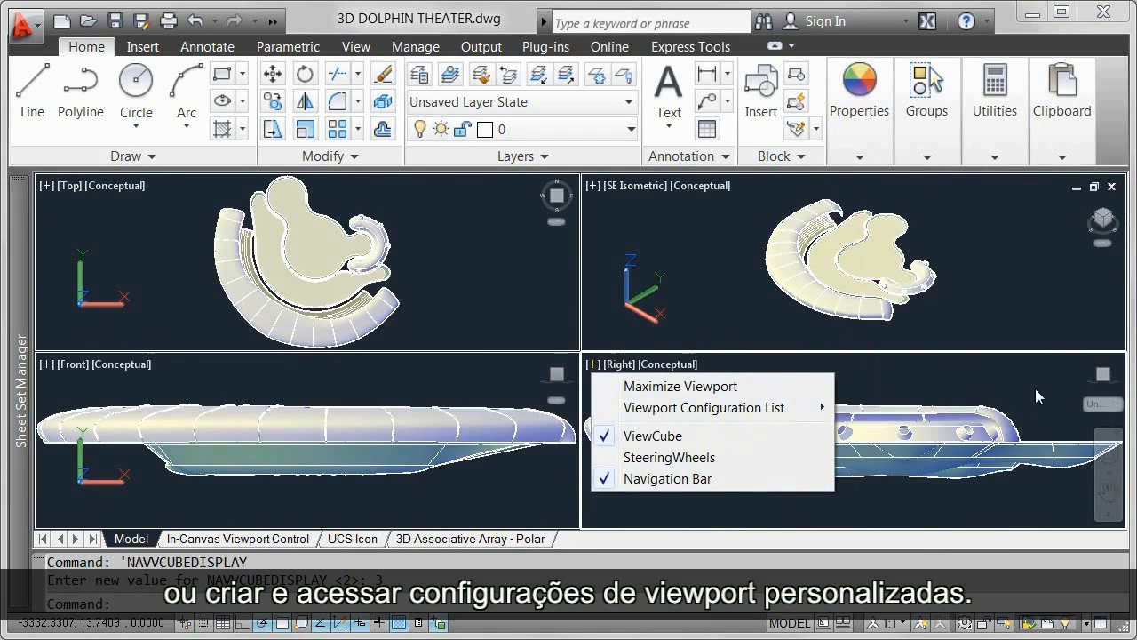
Hide the ViewCube and Navigation Bar in the Right viewport before switching it to perspective
click(653, 436)
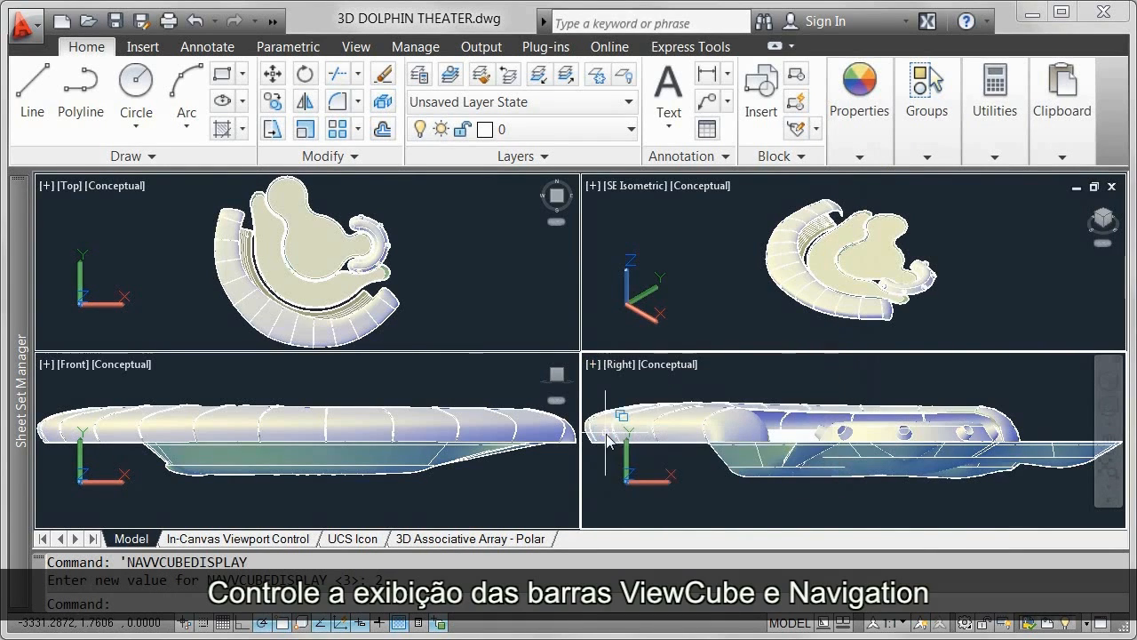
right_click(611, 448)
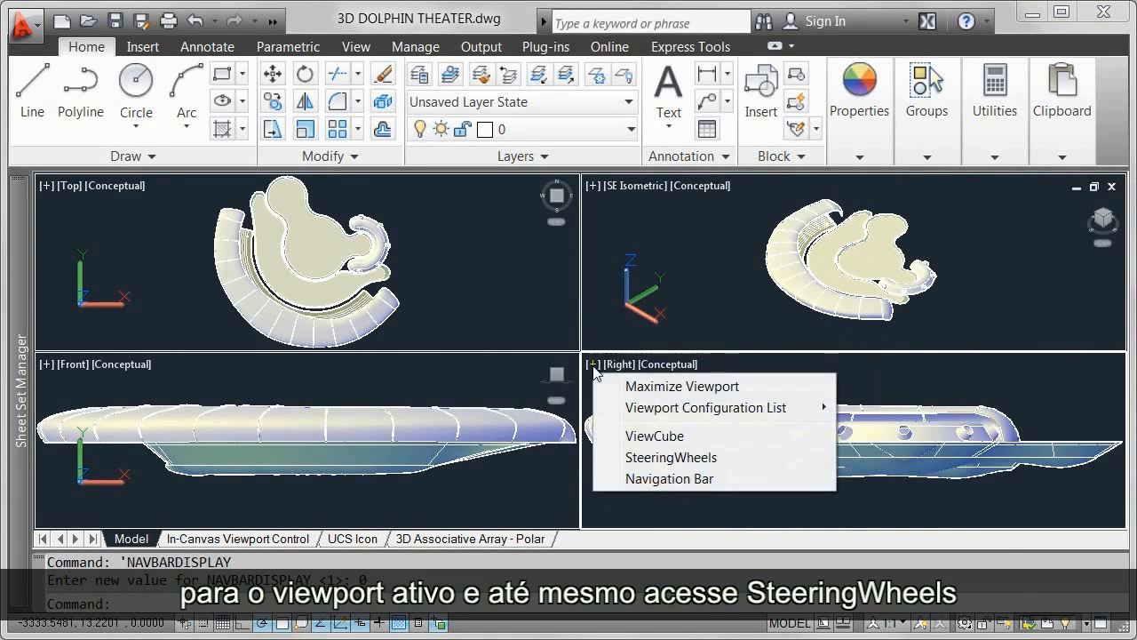
click(672, 457)
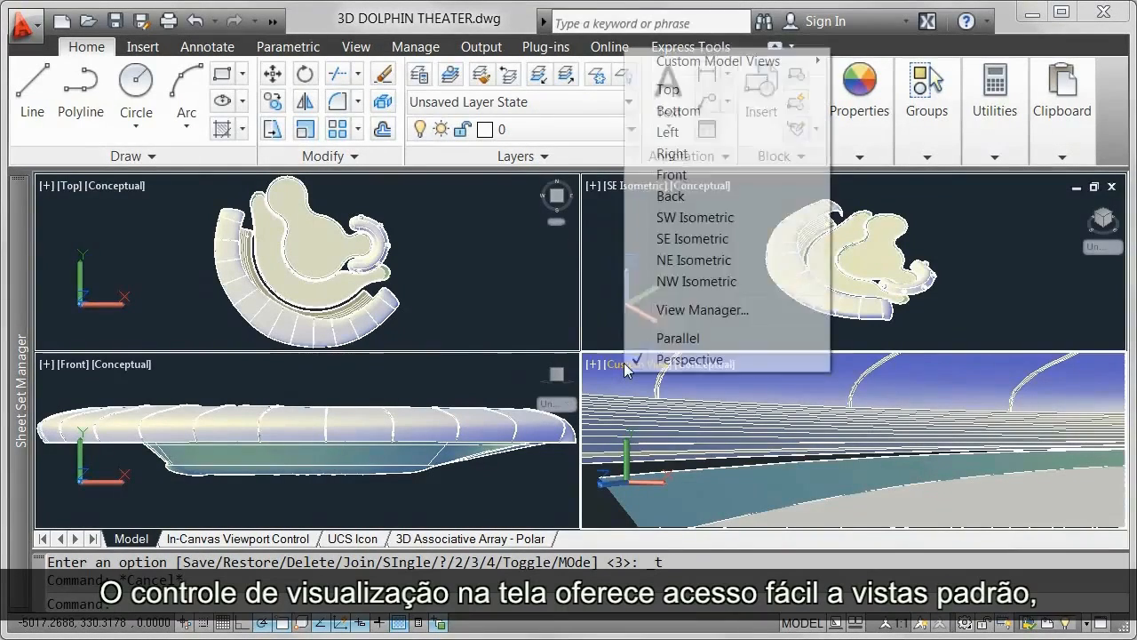
mouse_move(700, 141)
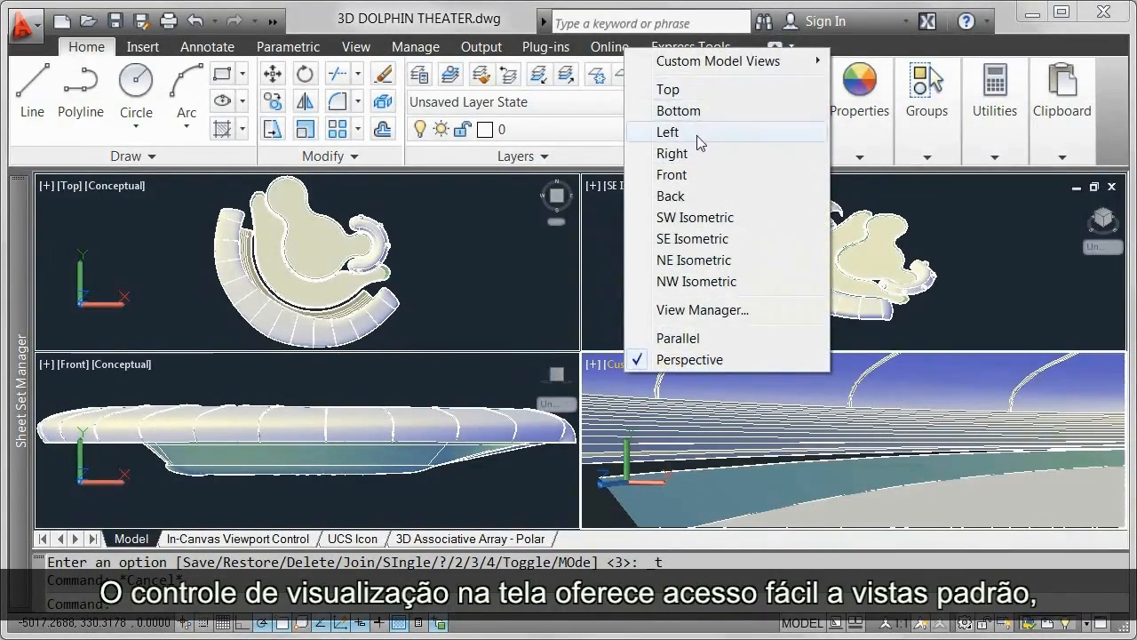
Restore the viewport to the standard Right elevation with perspective off
click(672, 153)
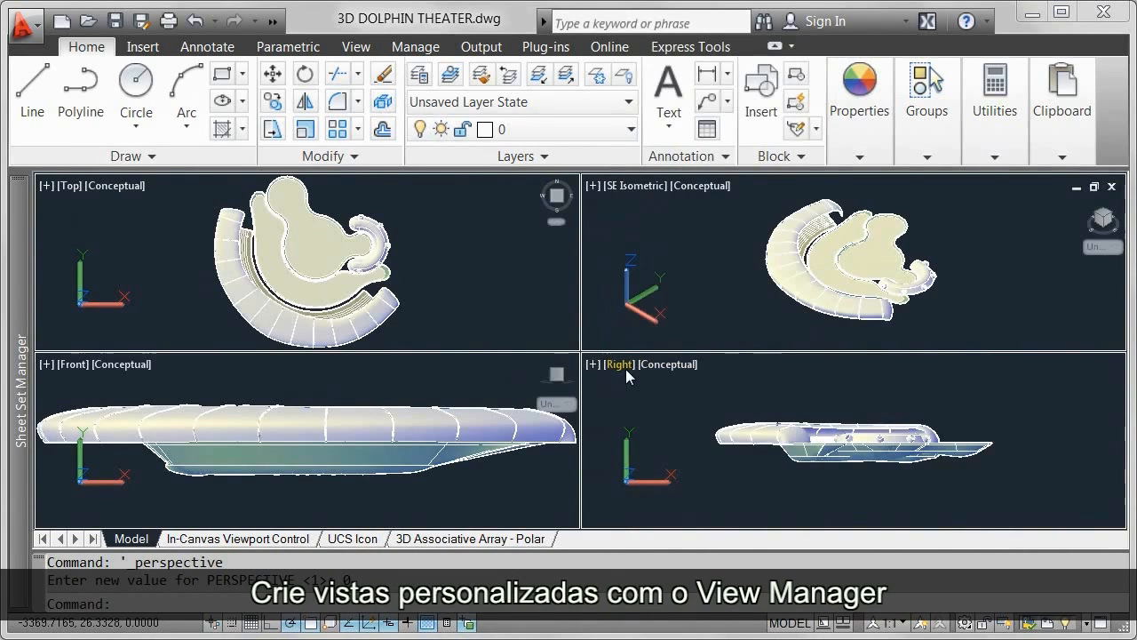
click(619, 364)
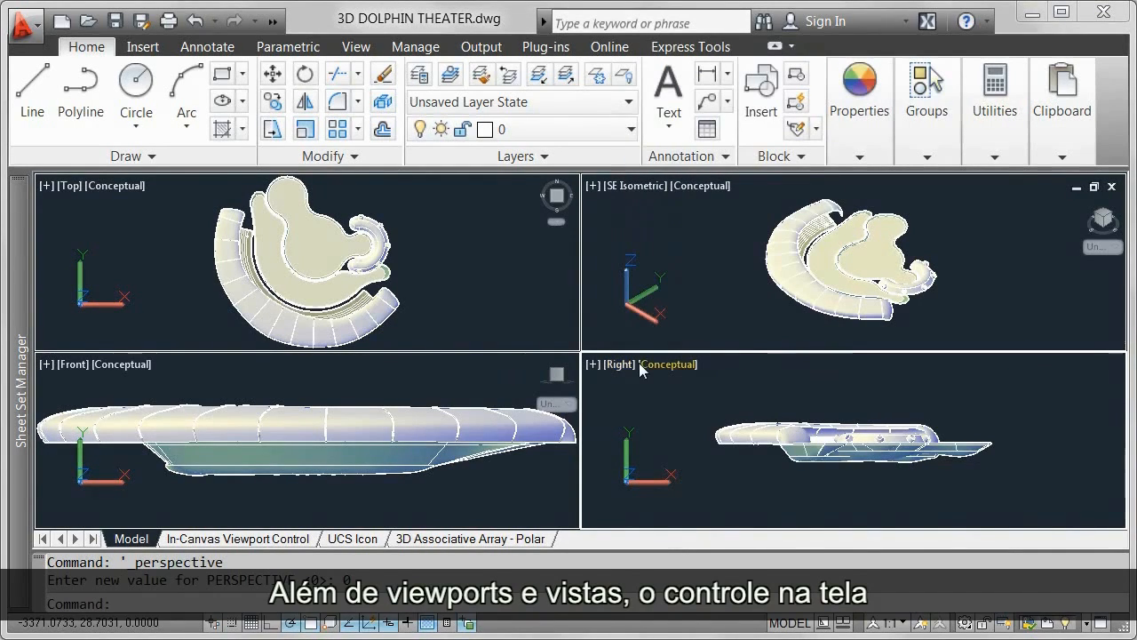
Switch the Right viewport's visual style from Conceptual to X-Ray
click(668, 82)
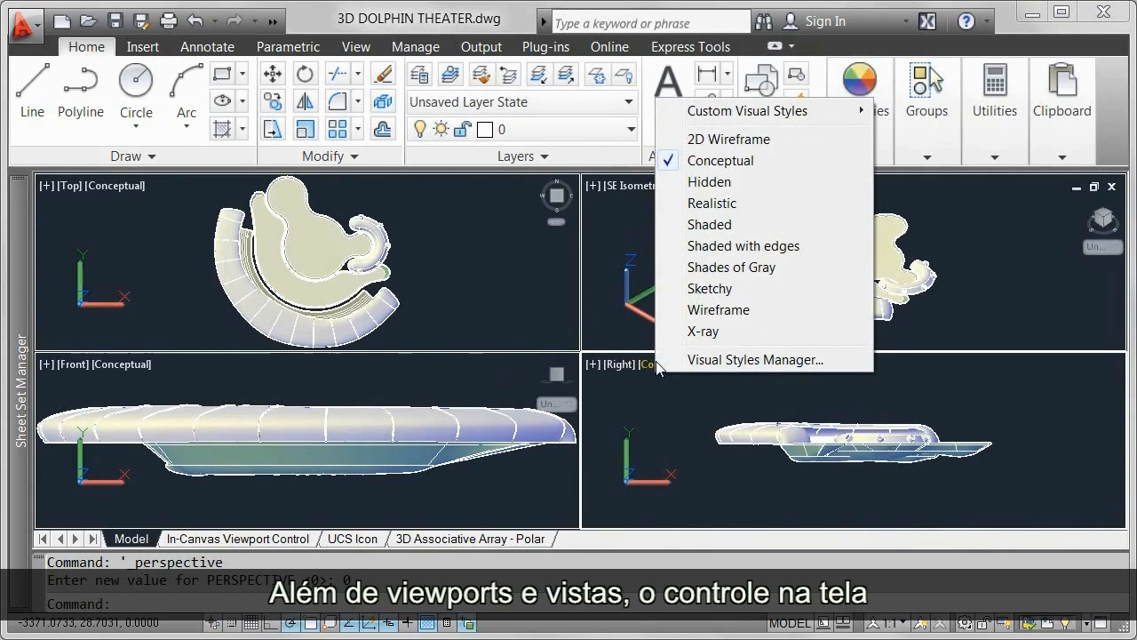
mouse_move(720, 242)
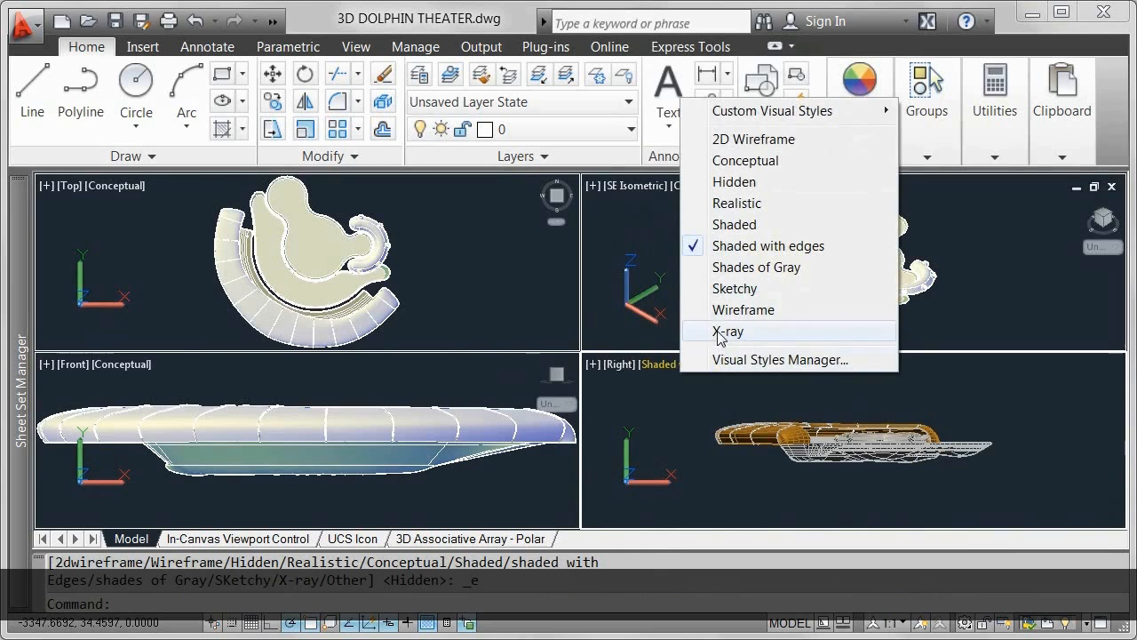
click(727, 330)
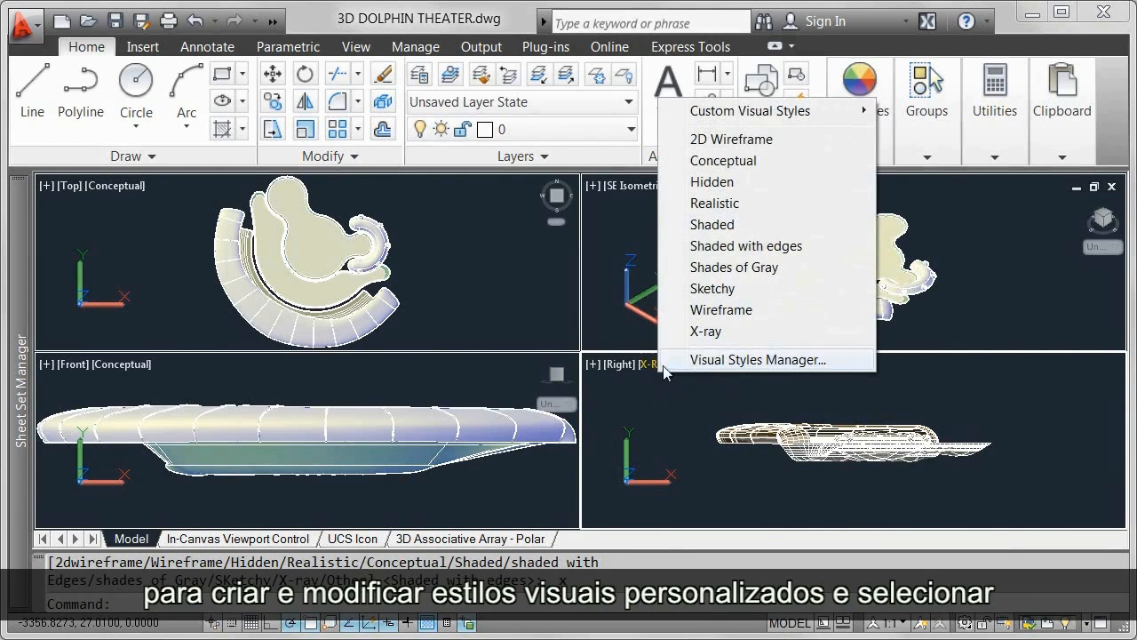
mouse_move(718, 118)
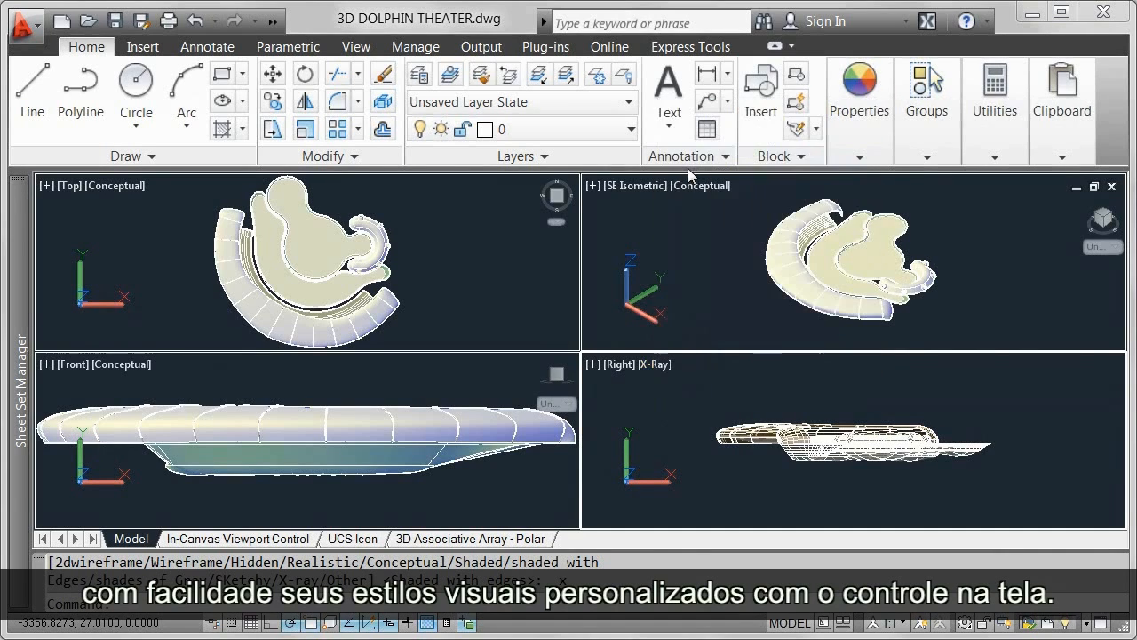
mouse_move(666, 393)
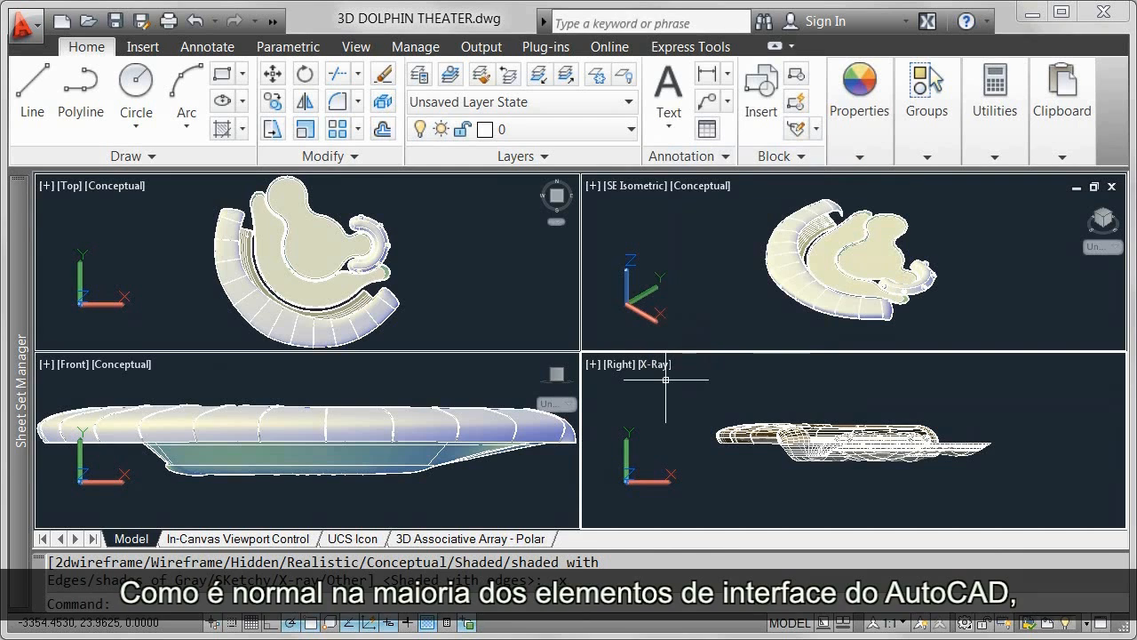
Review the drawing window colours for viewport controls in Options, then close the colour dialog
right_click(671, 377)
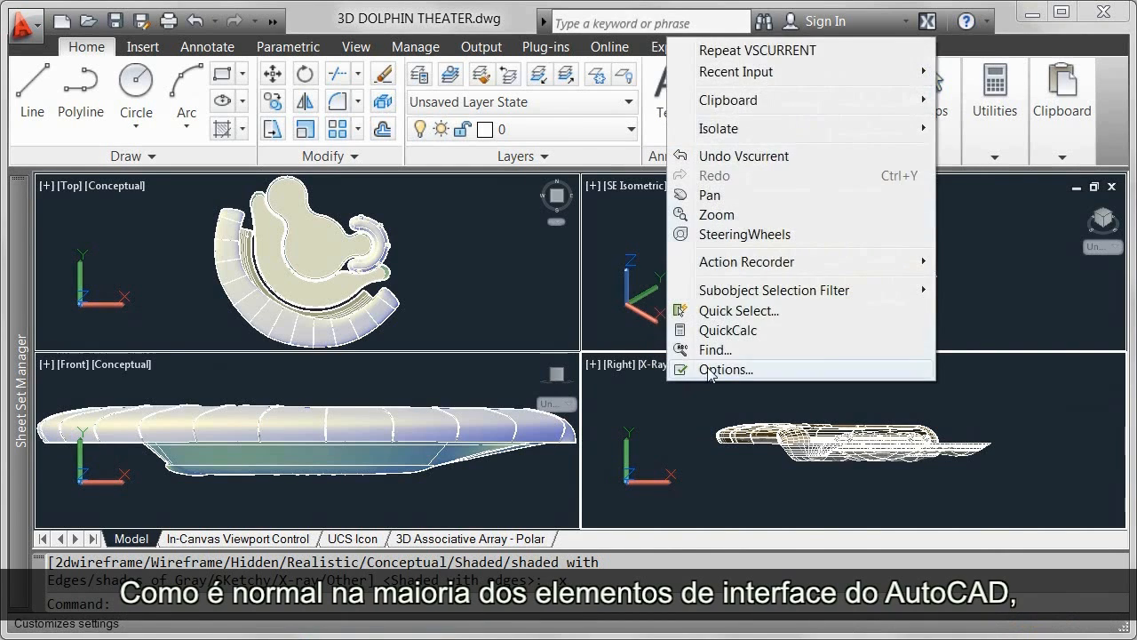
click(725, 370)
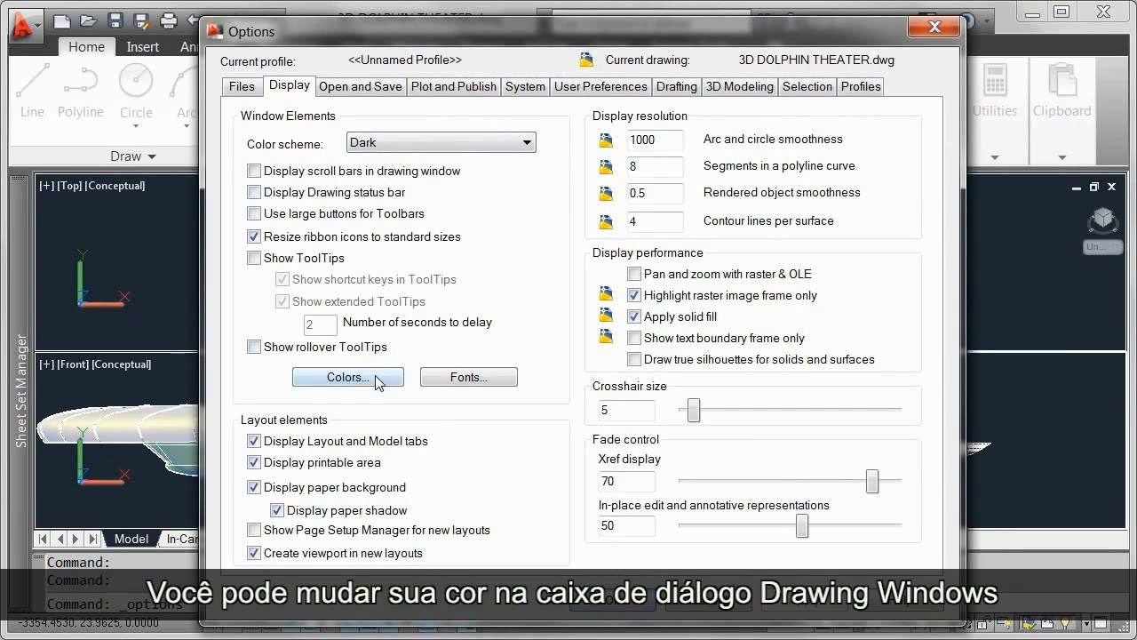
click(348, 377)
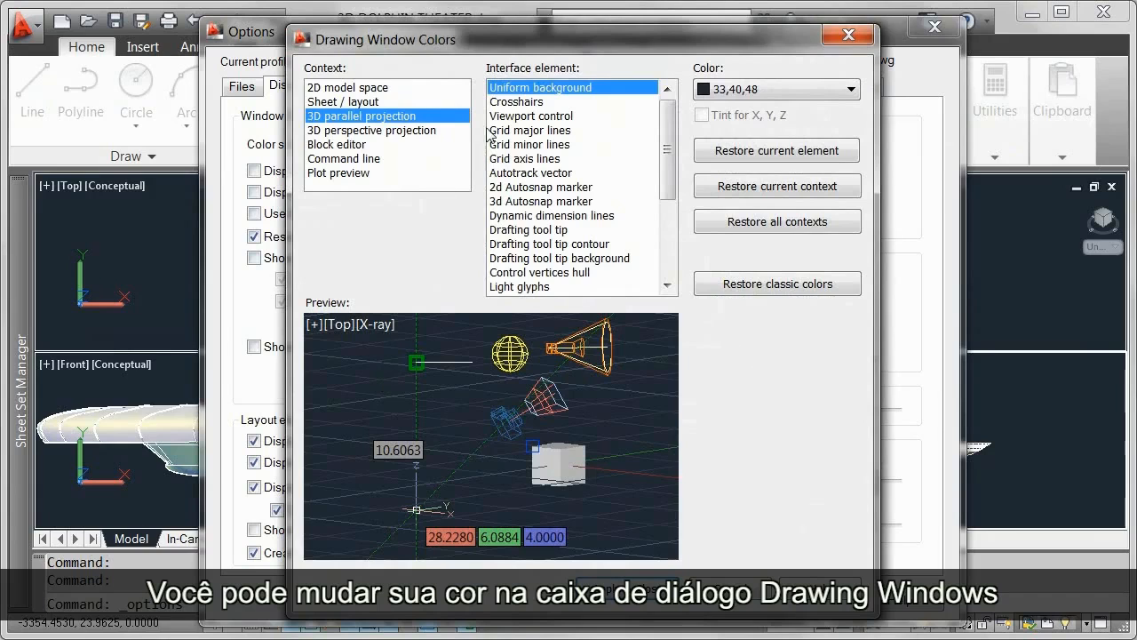
click(532, 115)
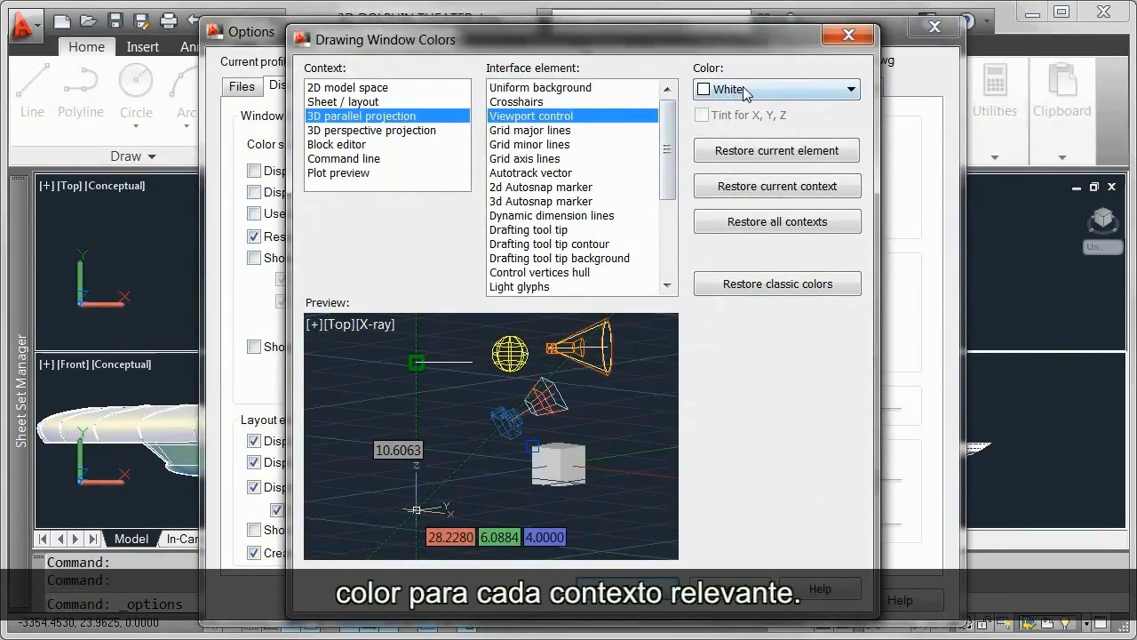
click(776, 89)
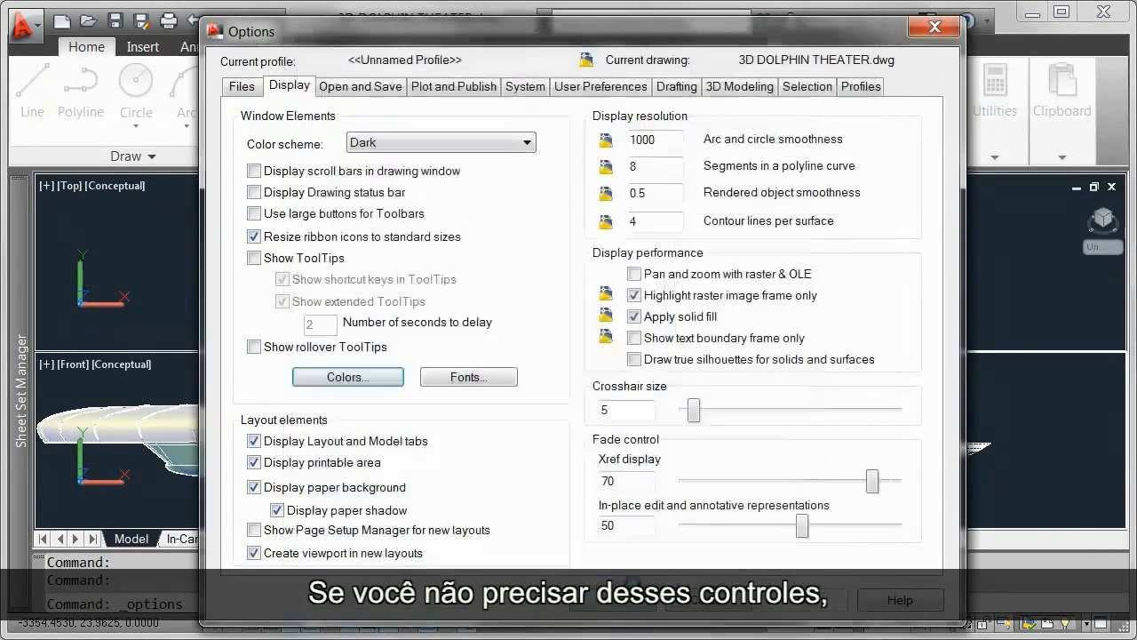
Leave the Options dialog showing its 3D Modeling settings
click(739, 85)
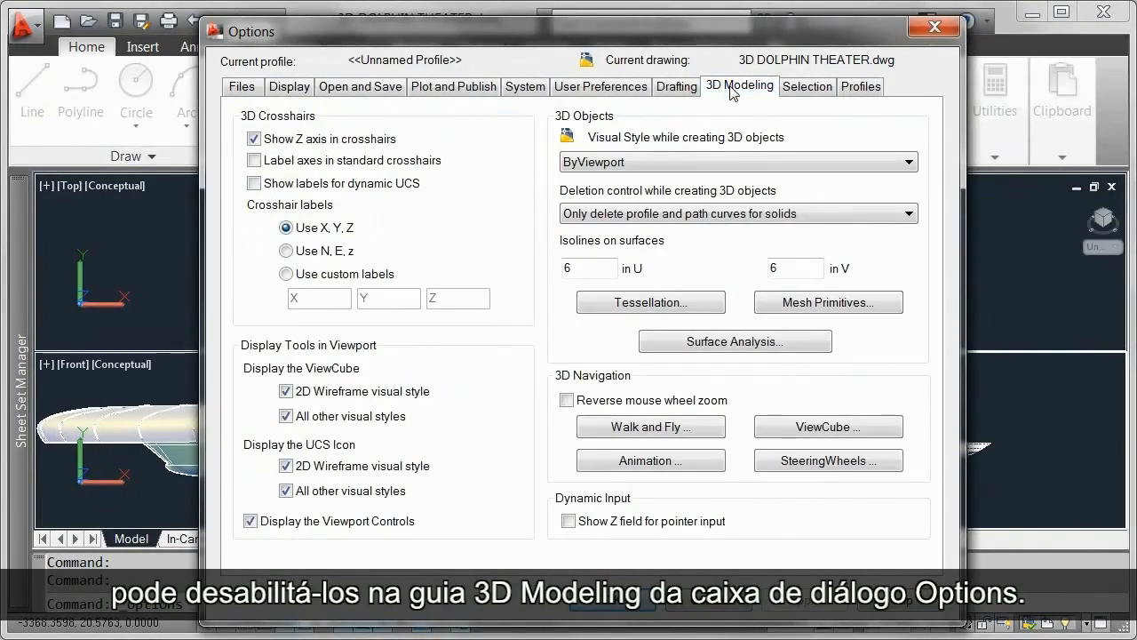